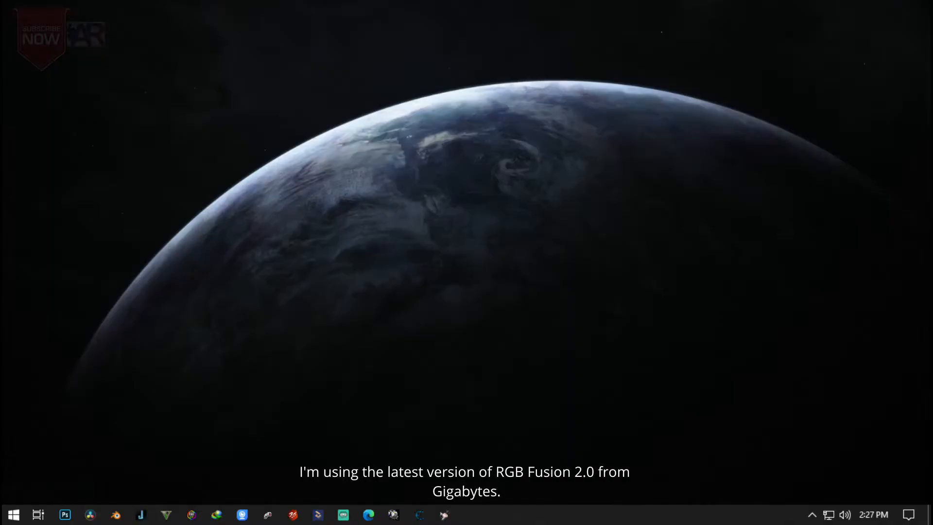
Launch RGB Fusion 2.0 from the taskbar to show the static red DDR modules.
click(192, 514)
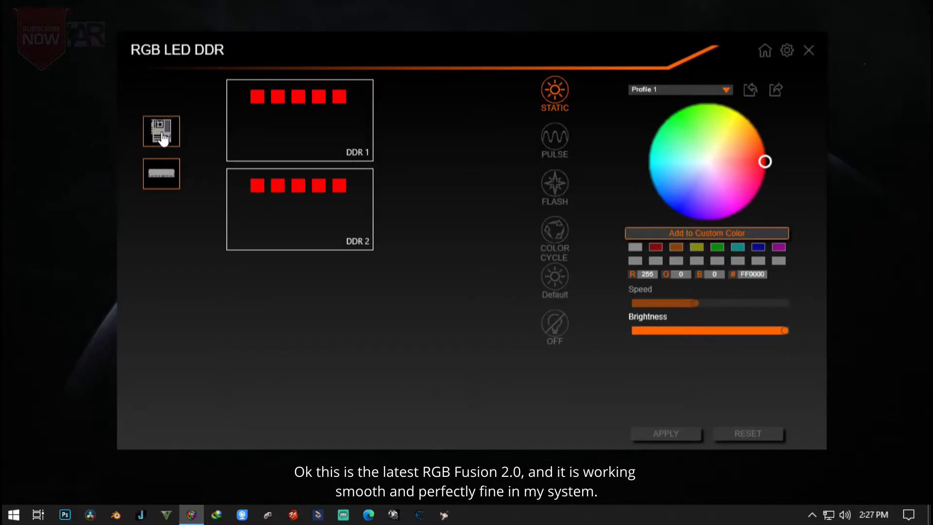
View the B450 AORUS PRO motherboard zones, return to DDR, and close RGB Fusion.
click(161, 173)
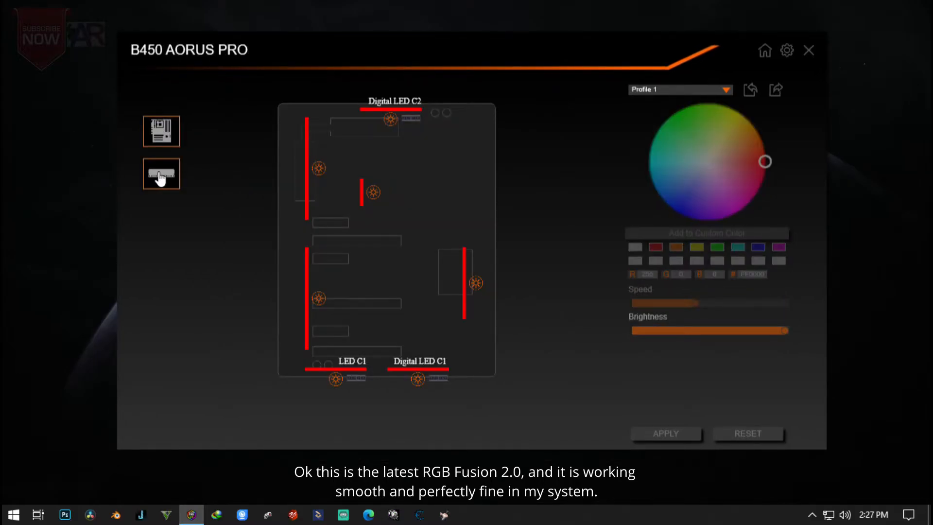
click(160, 174)
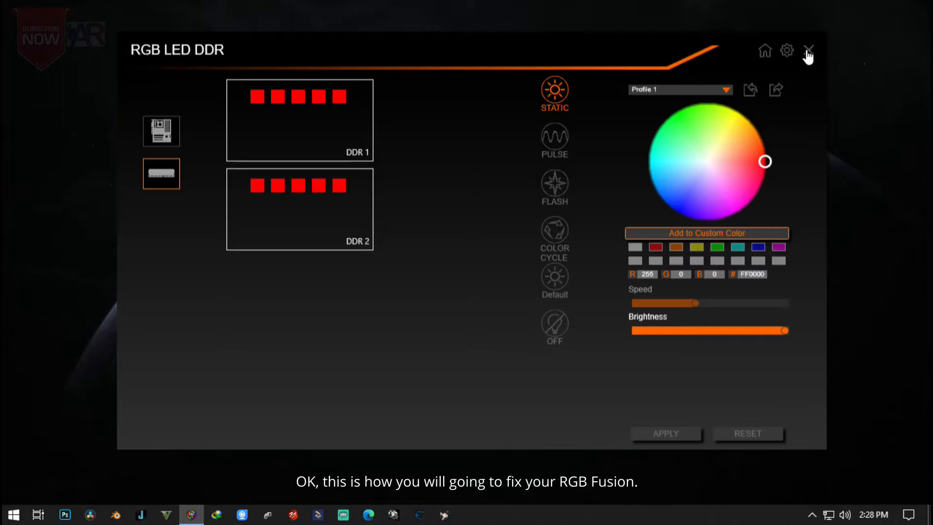
click(808, 50)
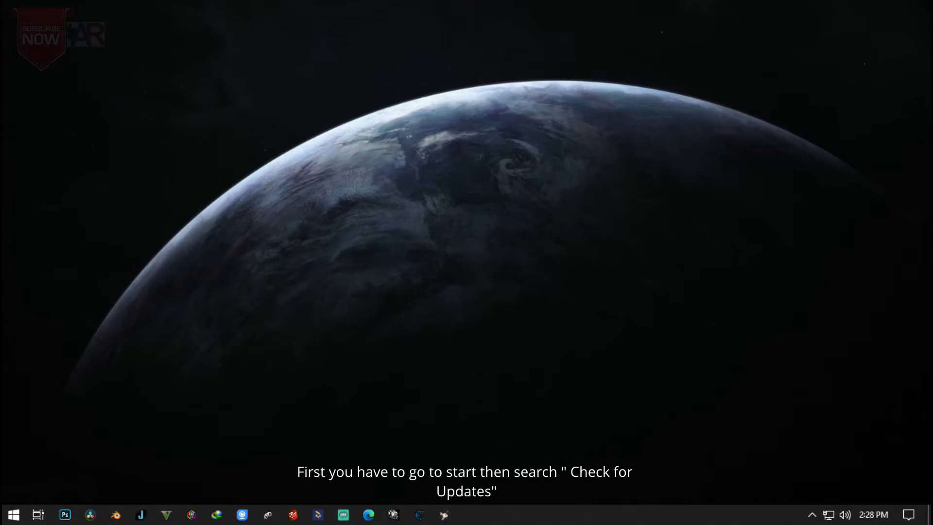
Search Start for 'check for updates' to reach the Windows Update page.
text(chc)
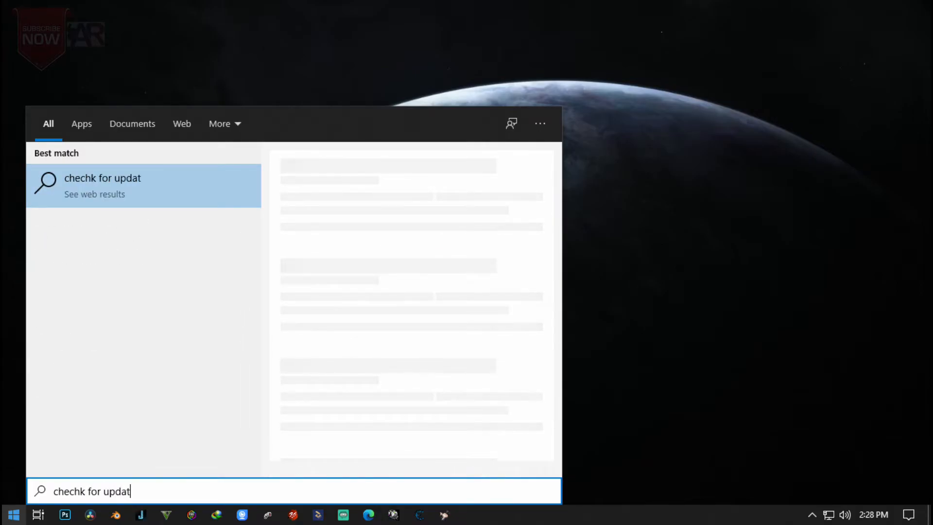
text(check for updates)
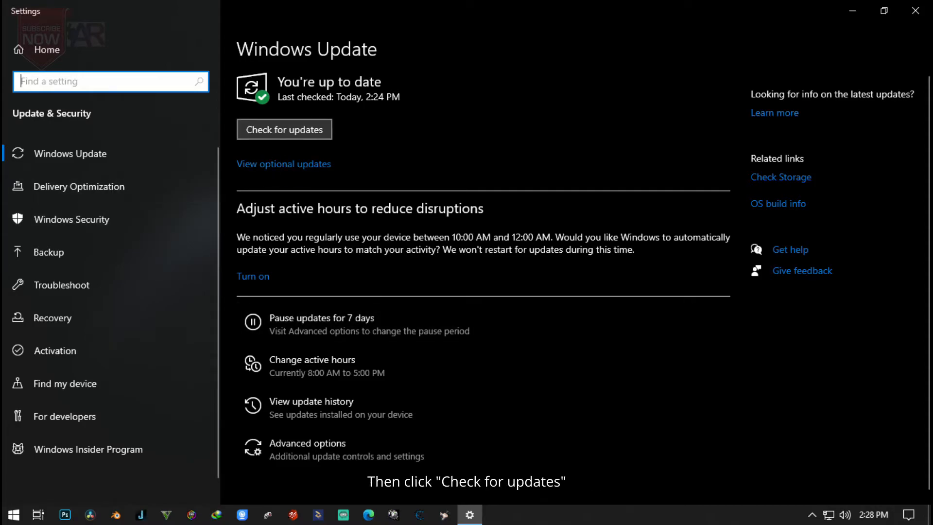
Run an update check confirming up to date at 2:28 PM, then close Settings.
click(284, 130)
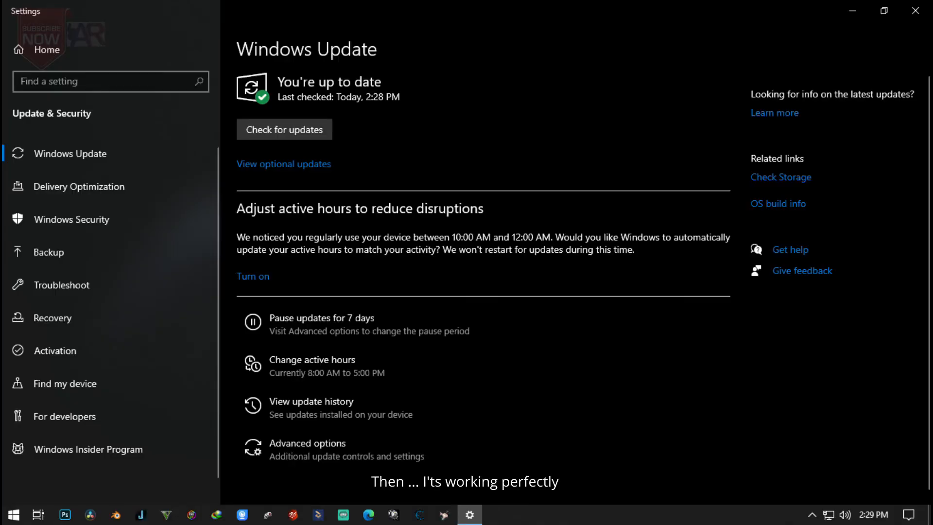
click(915, 11)
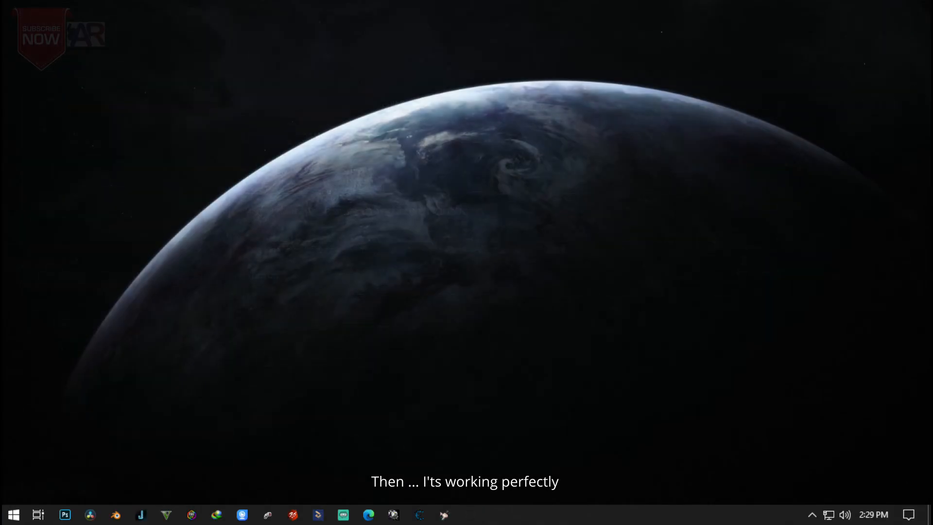